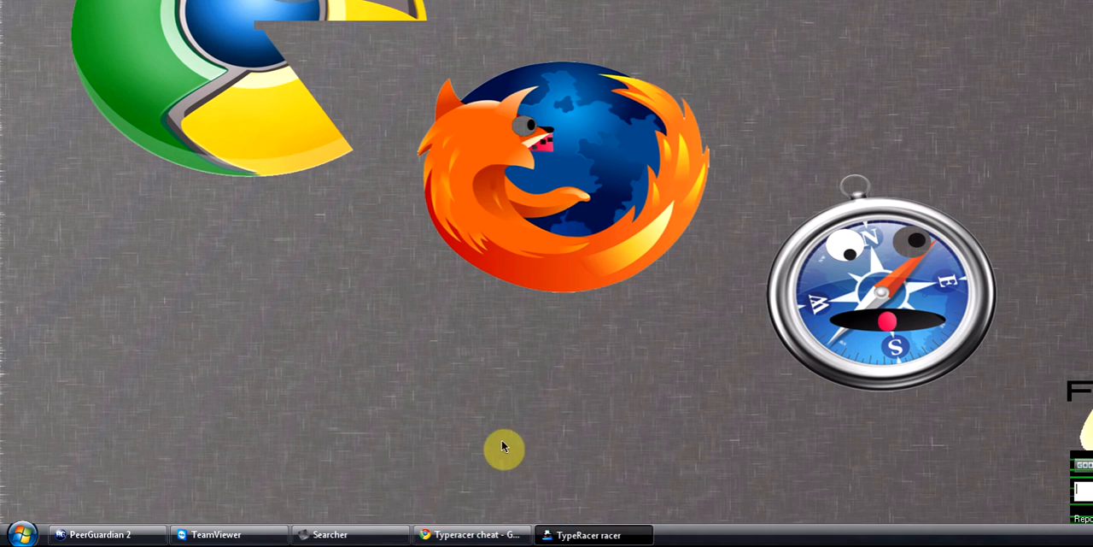
# Bring Chrome to the front, showing the Cheatracer Typeracer cheat page and its instructions.
pyautogui.click(469, 534)
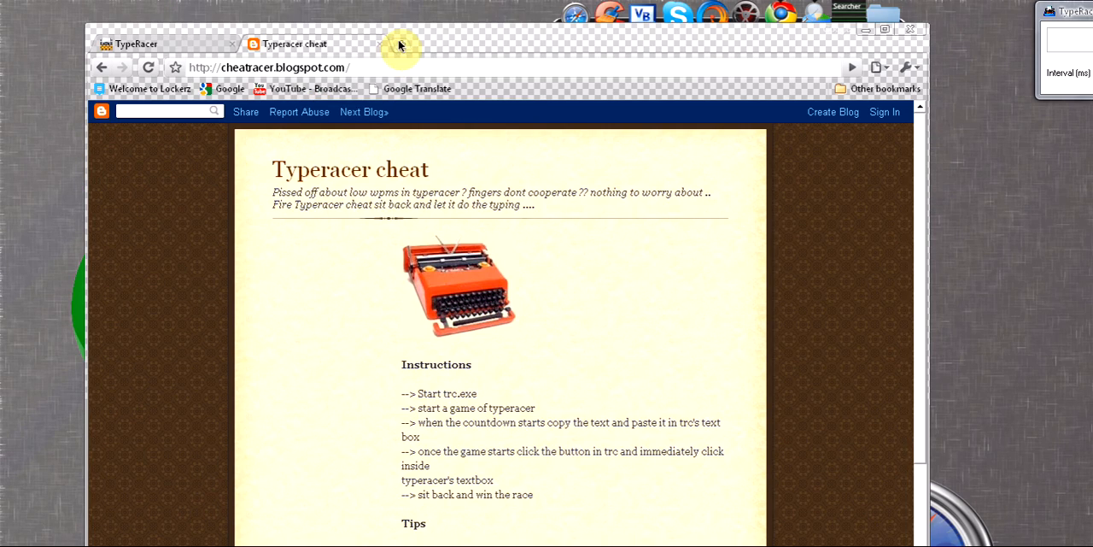
pyautogui.moveTo(306, 222)
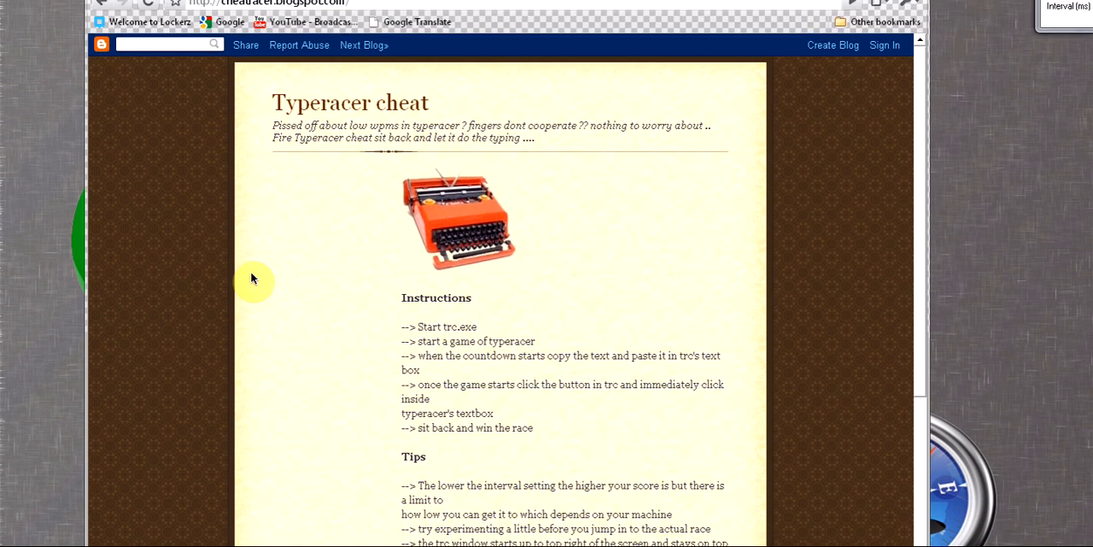
pyautogui.click(128, 44)
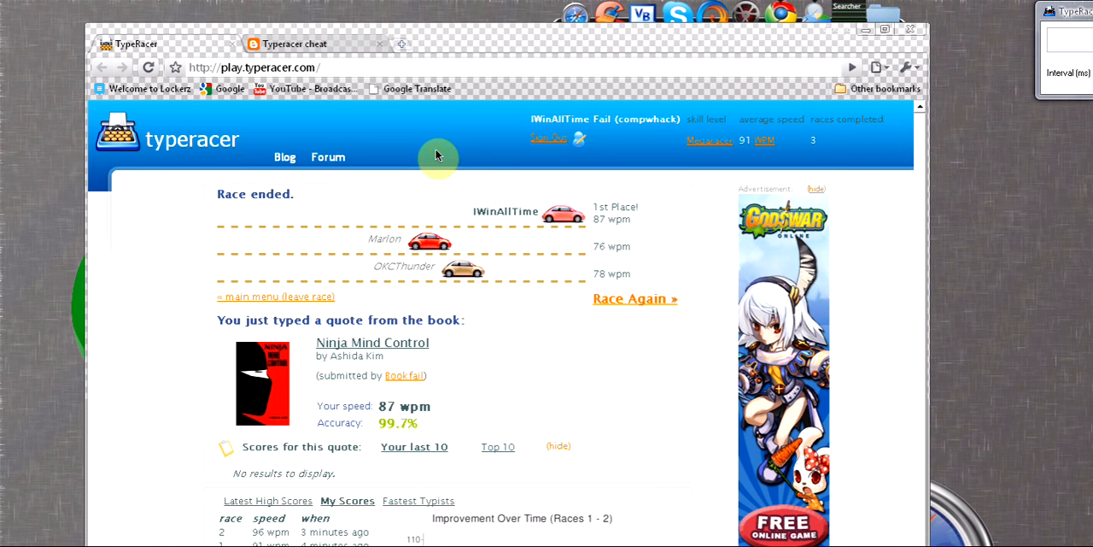
pyautogui.moveTo(489, 170)
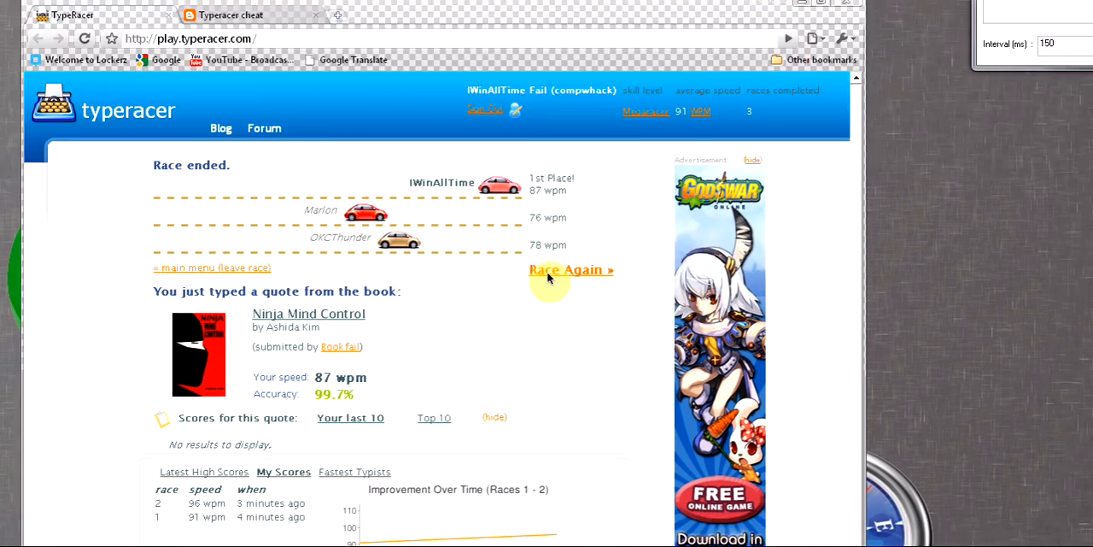
pyautogui.scroll(-3)
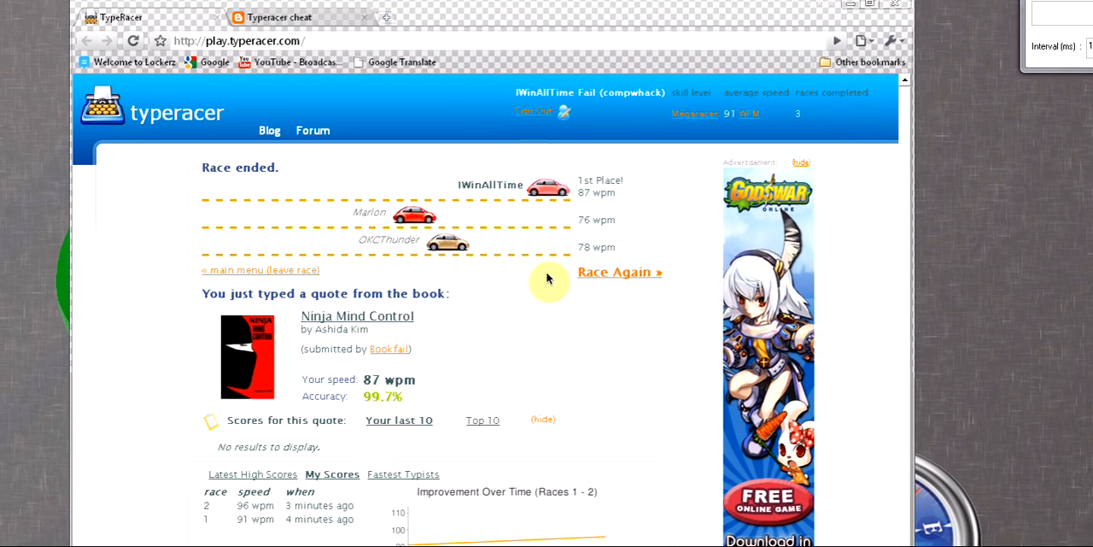
pyautogui.scroll(-3)
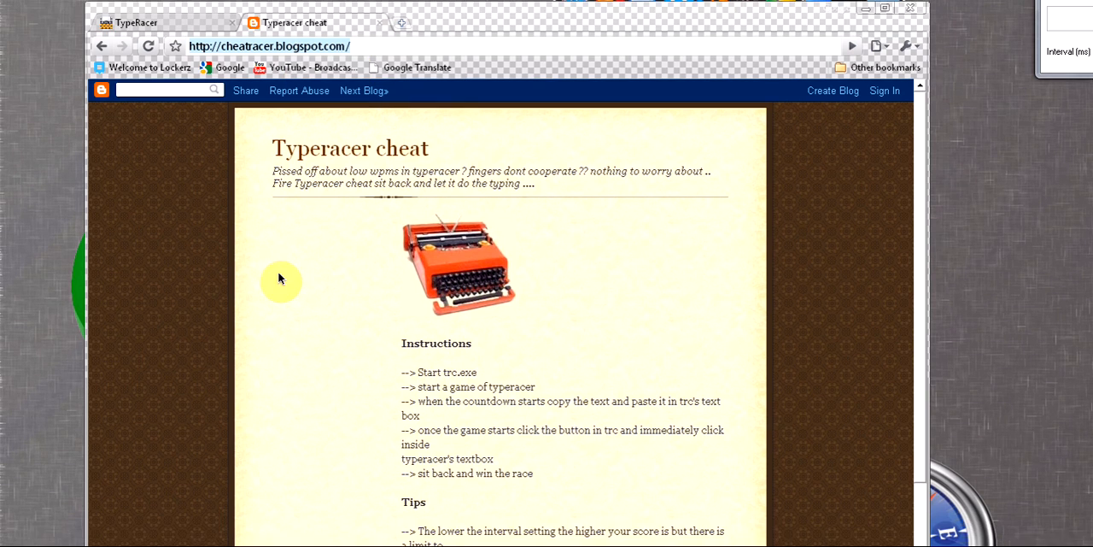
# Scroll down the Cheatracer blog page before bringing up the racer tool.
pyautogui.scroll(-3)
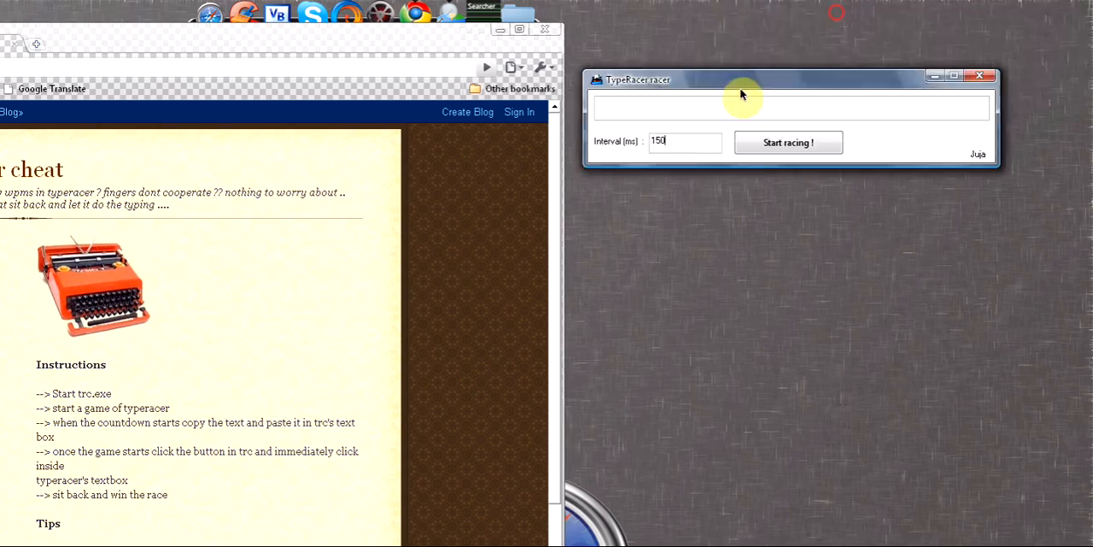
# Move the racer tool to the top-right corner and set its interval to 80 ms.
pyautogui.moveTo(741, 80); pyautogui.dragTo(704, 145)
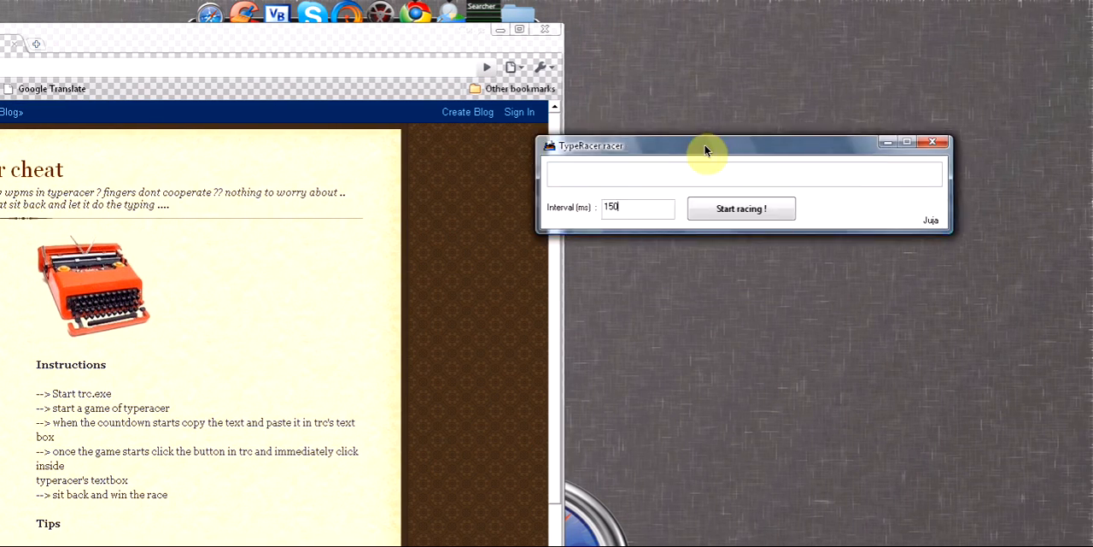
pyautogui.moveTo(709, 145); pyautogui.dragTo(833, 36)
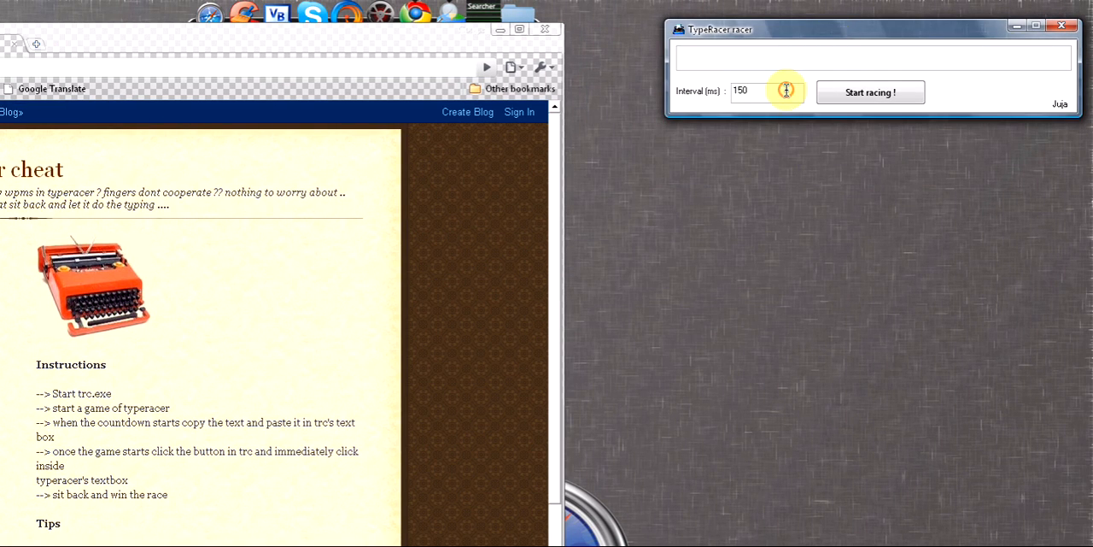
pyautogui.write('80')
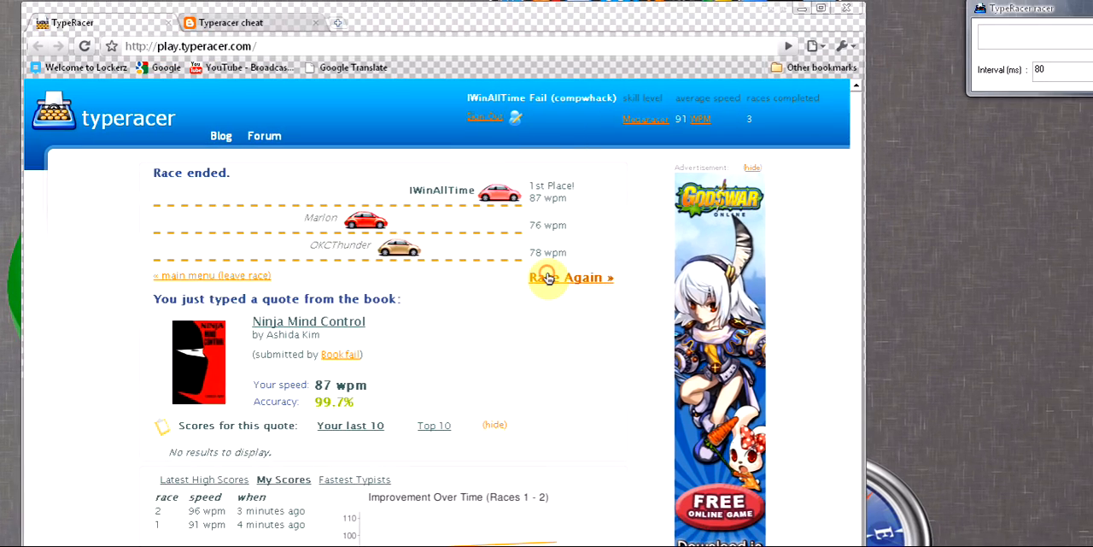
# Start a new race and auto-type the An Inconvenient Truth quote at 94 wpm.
pyautogui.click(570, 277)
pyautogui.write('pr')
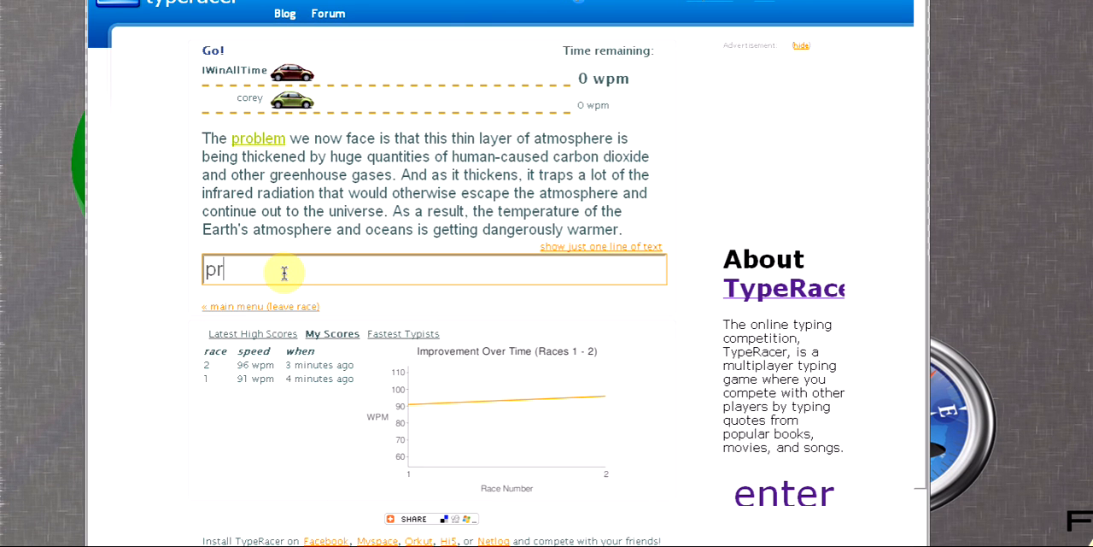
pyautogui.write('fac')
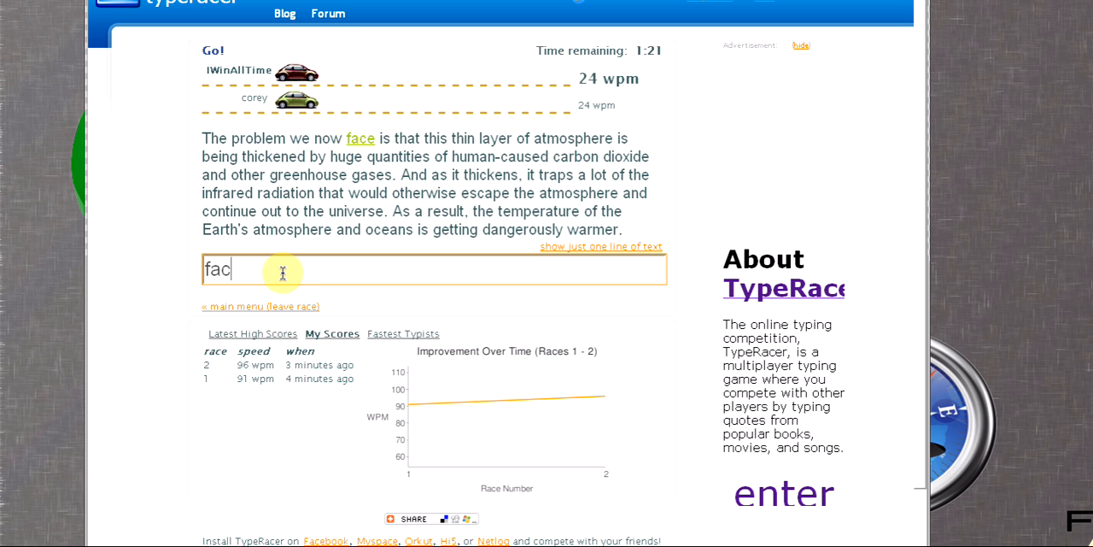
pyautogui.write('this')
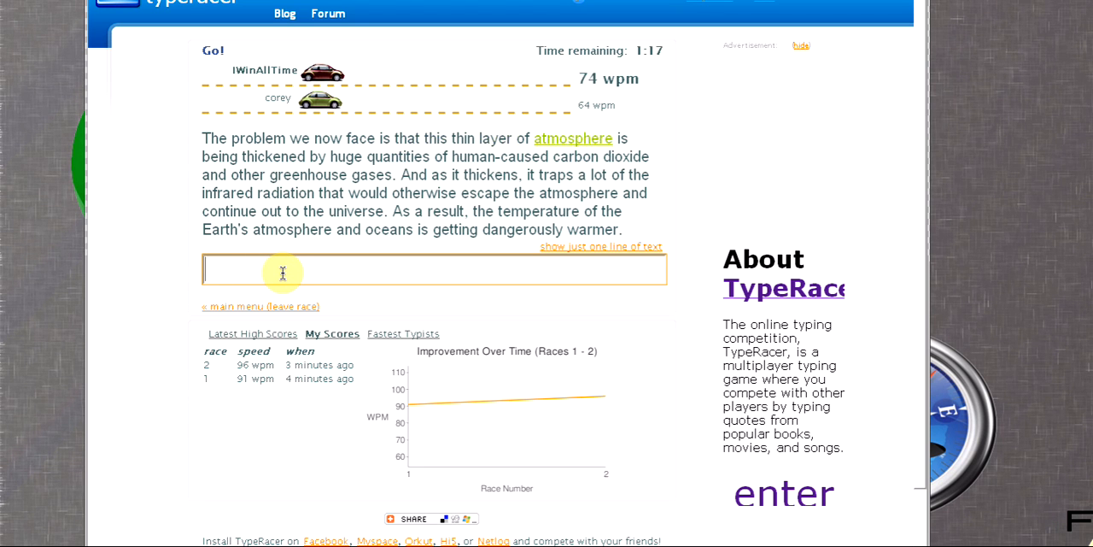
pyautogui.write('be')
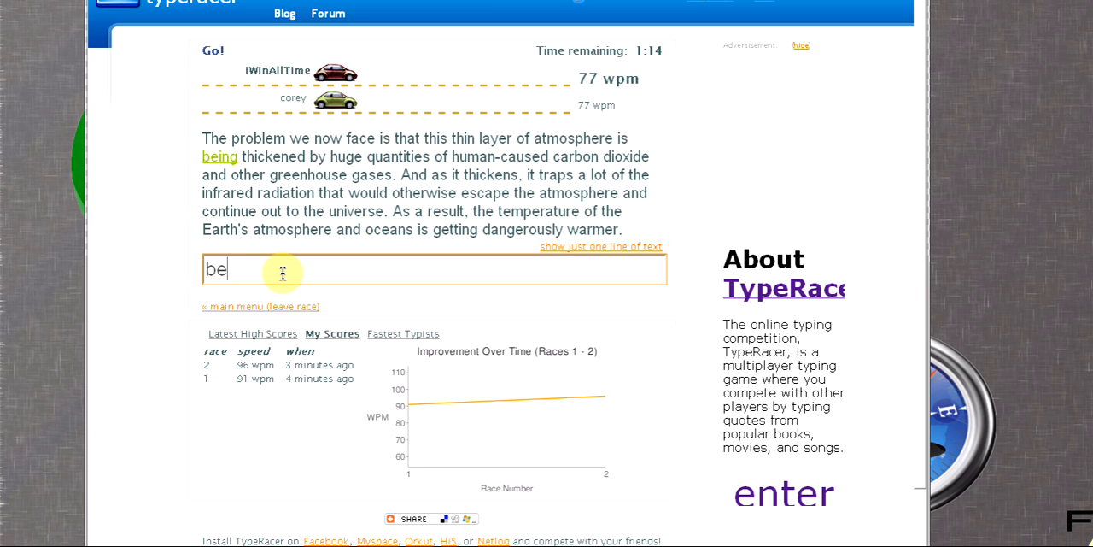
pyautogui.write('being')
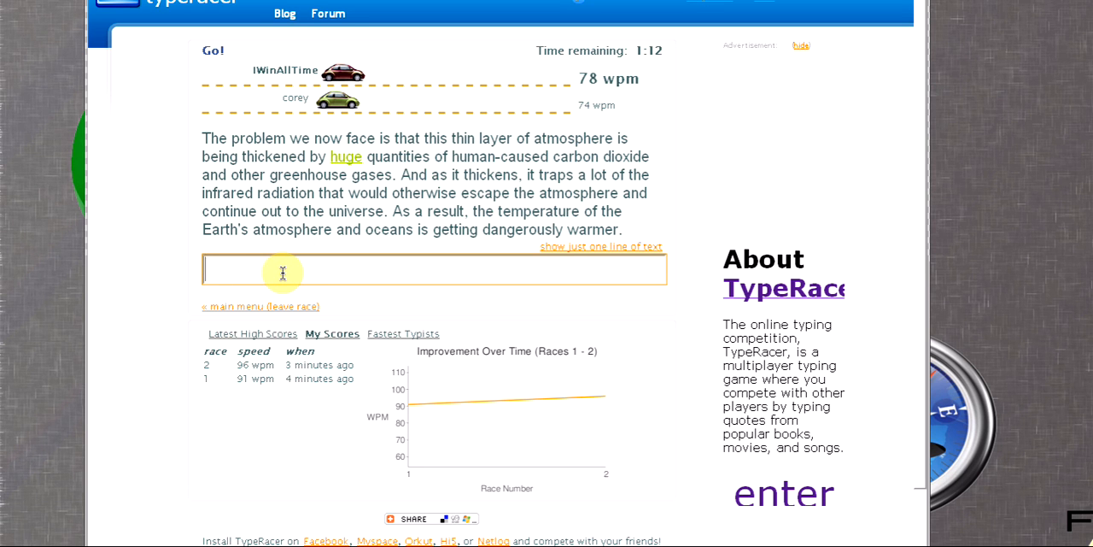
pyautogui.write('o')
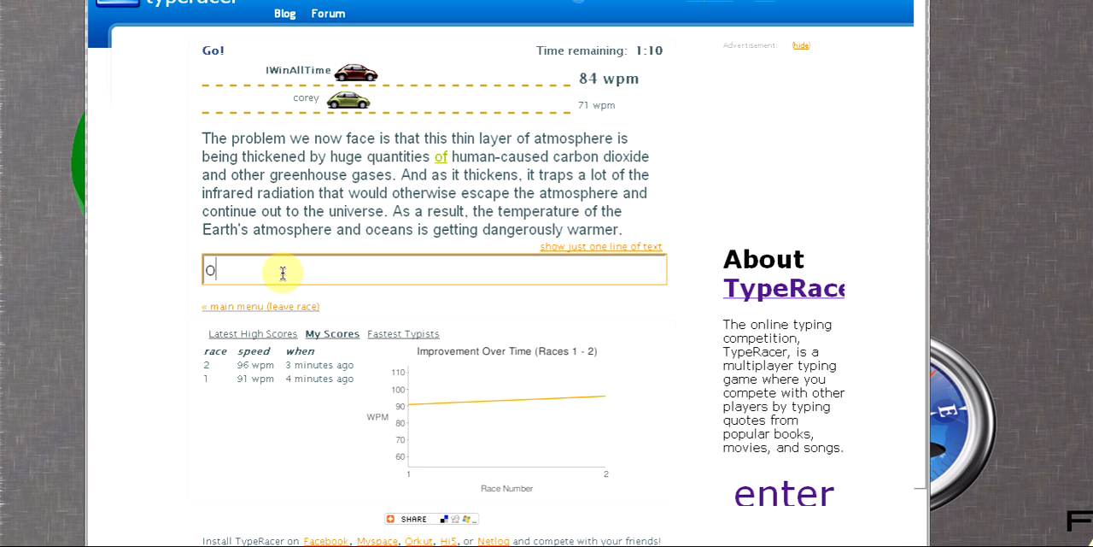
pyautogui.write('c')
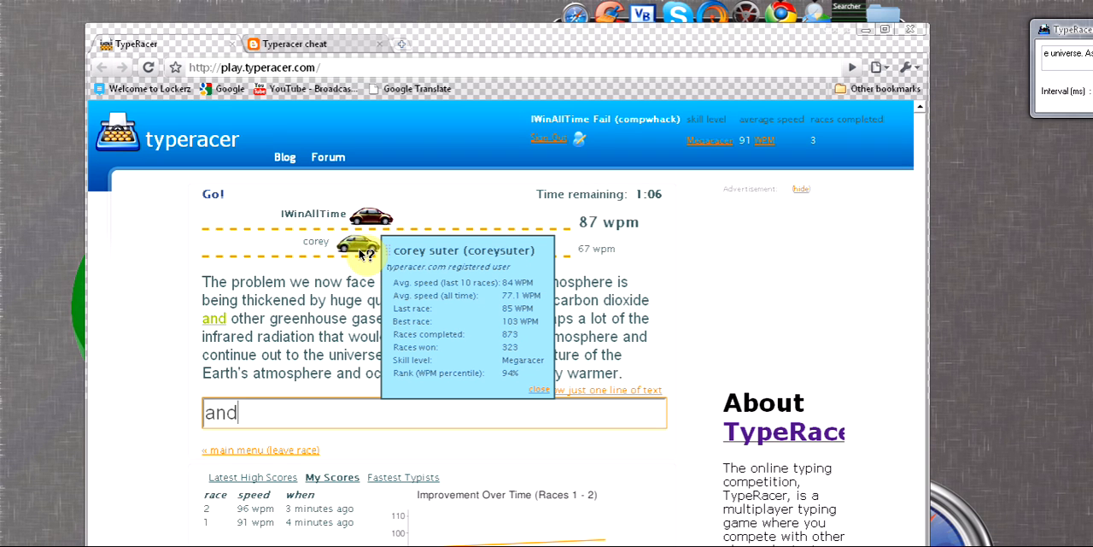
pyautogui.write('greenhouse')
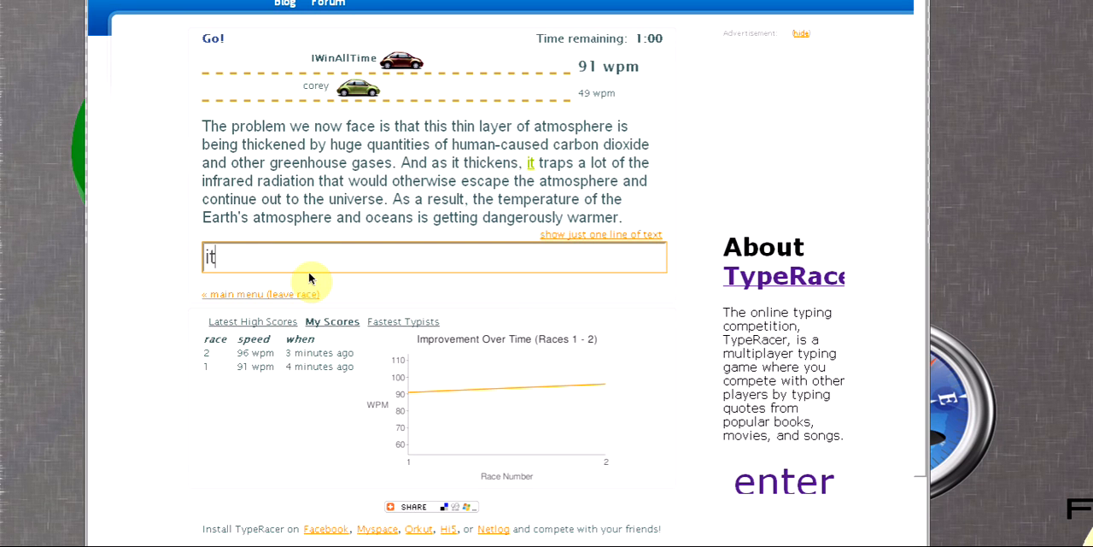
pyautogui.write('of')
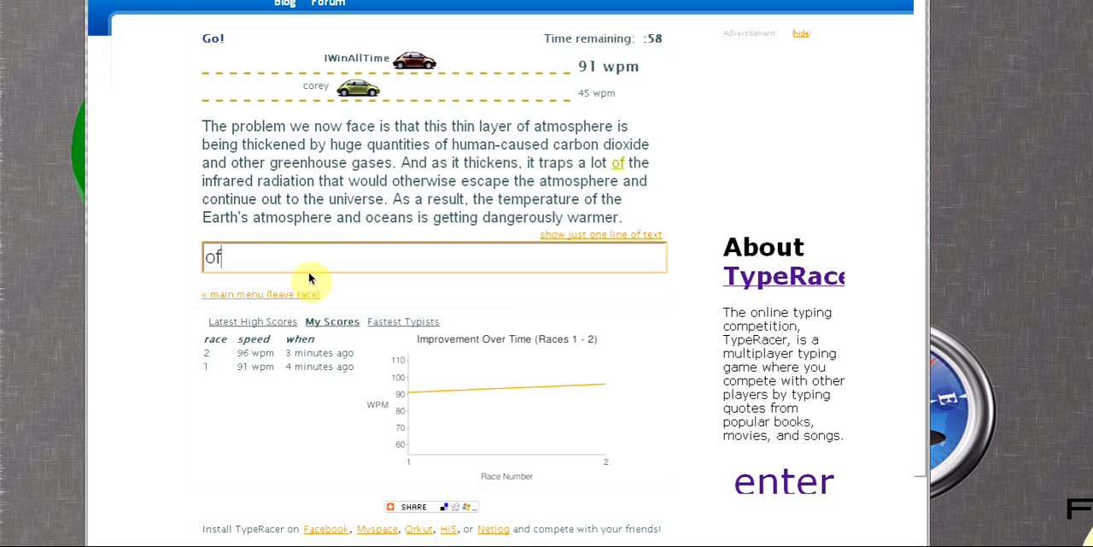
pyautogui.write('ra')
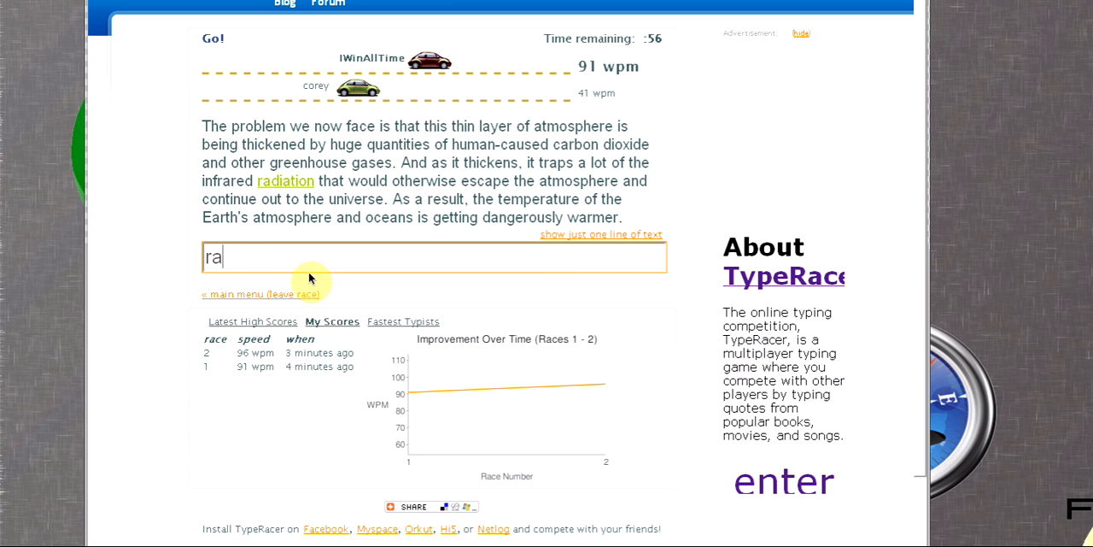
pyautogui.write('woul')
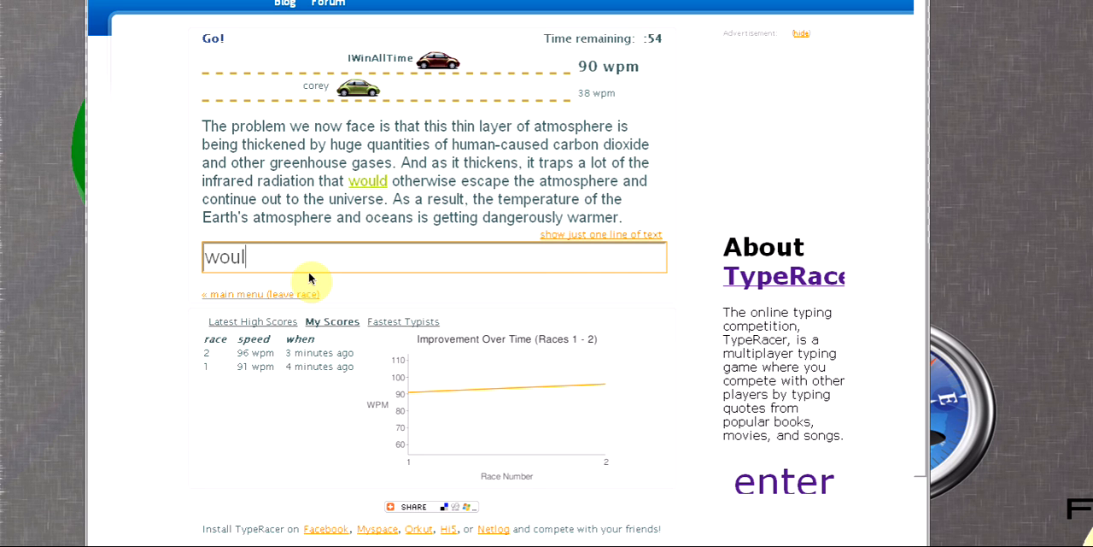
pyautogui.write('escap')
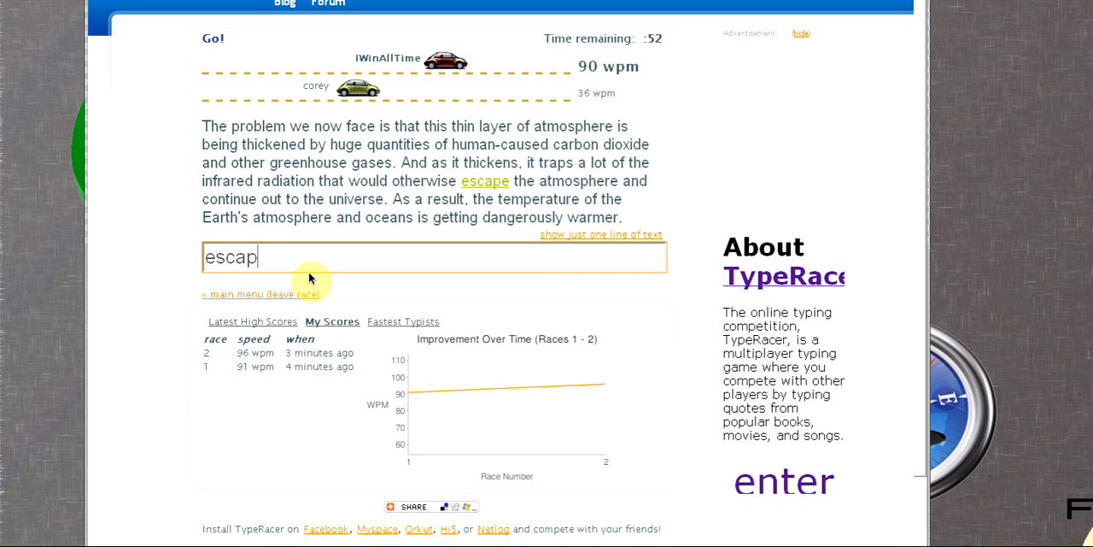
pyautogui.write('atmosphere')
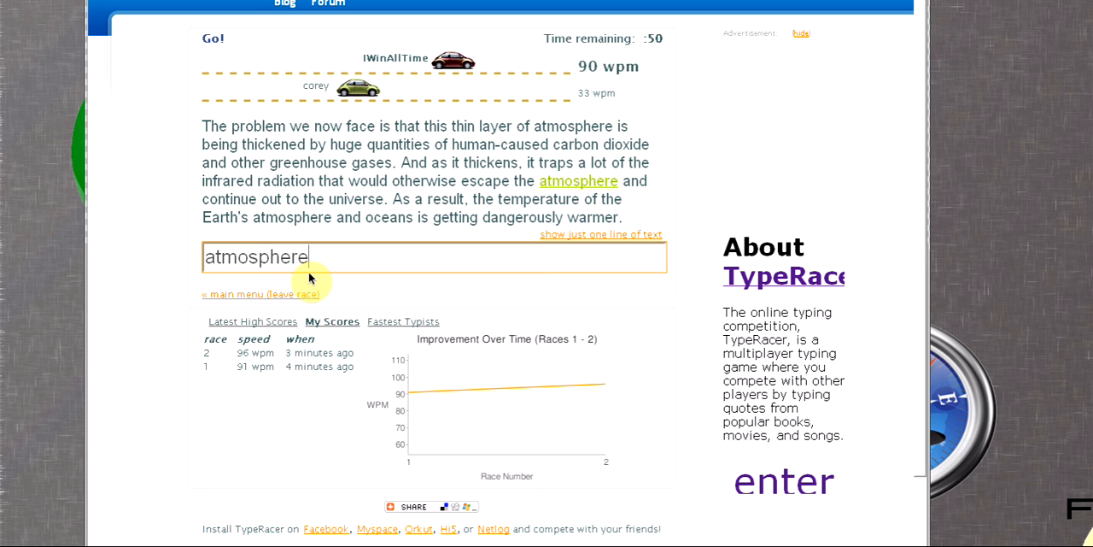
pyautogui.write('ou')
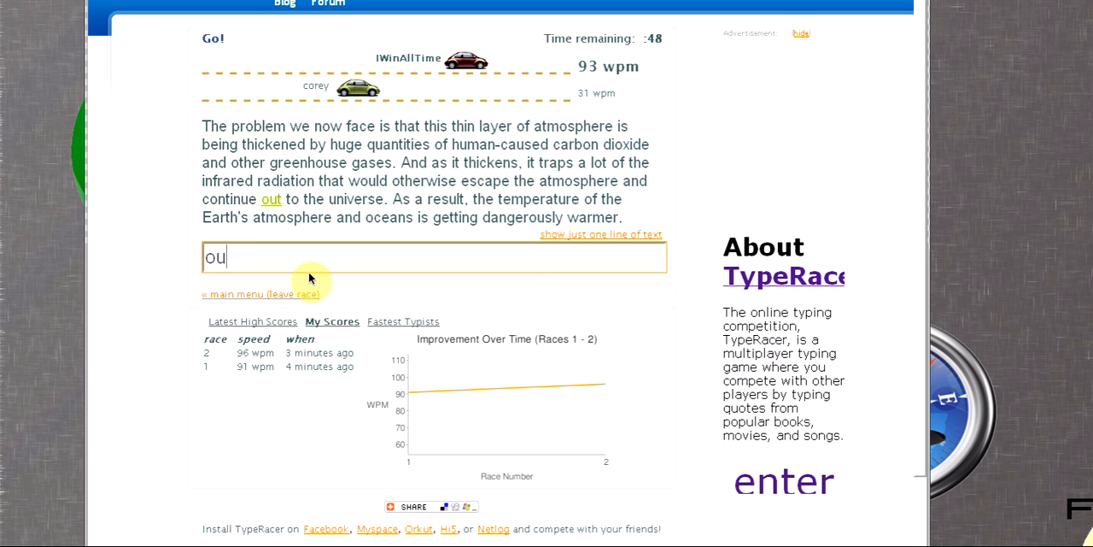
pyautogui.write('nivers')
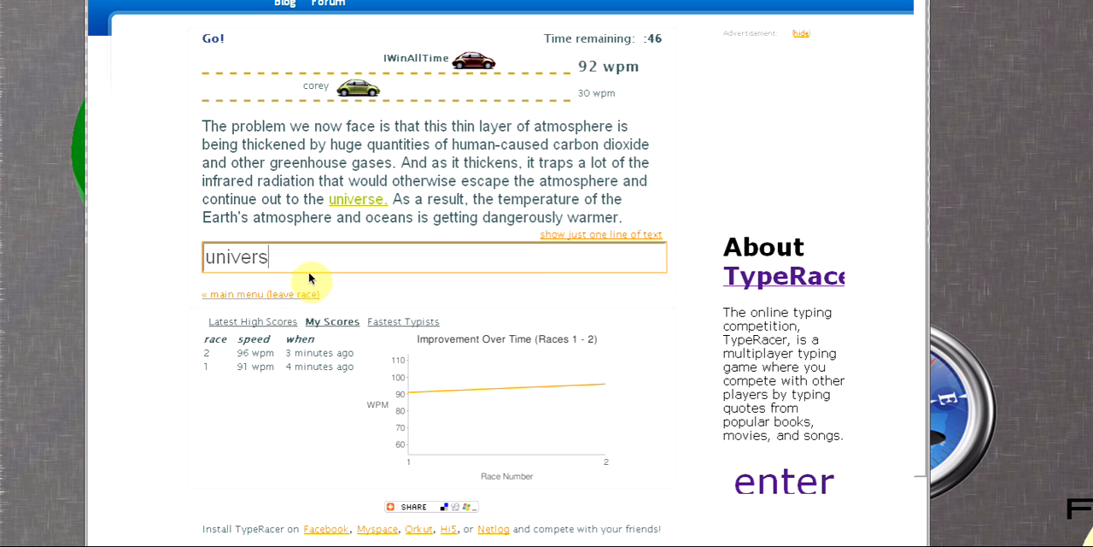
pyautogui.write('result,')
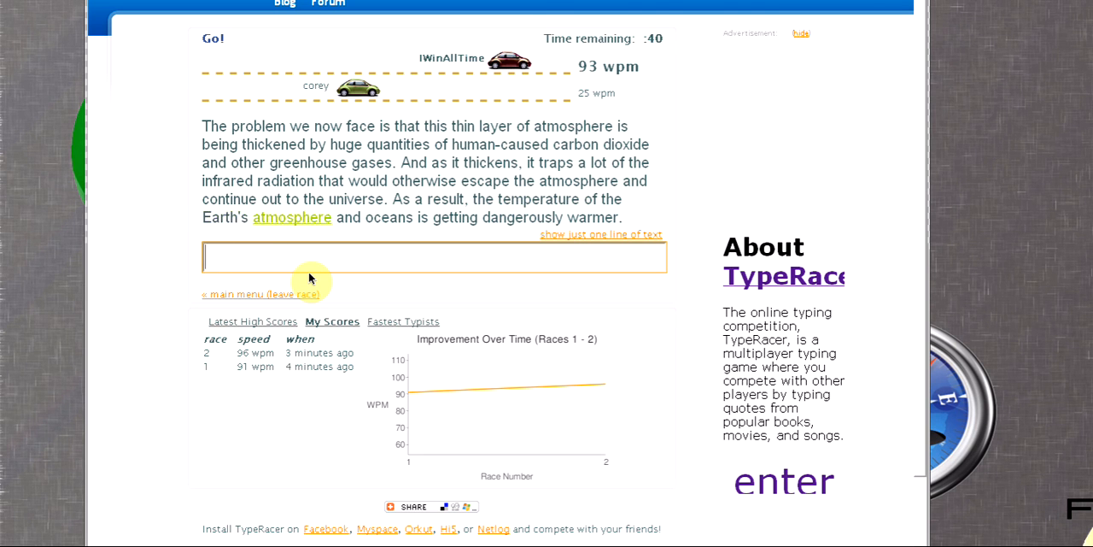
pyautogui.write('oc')
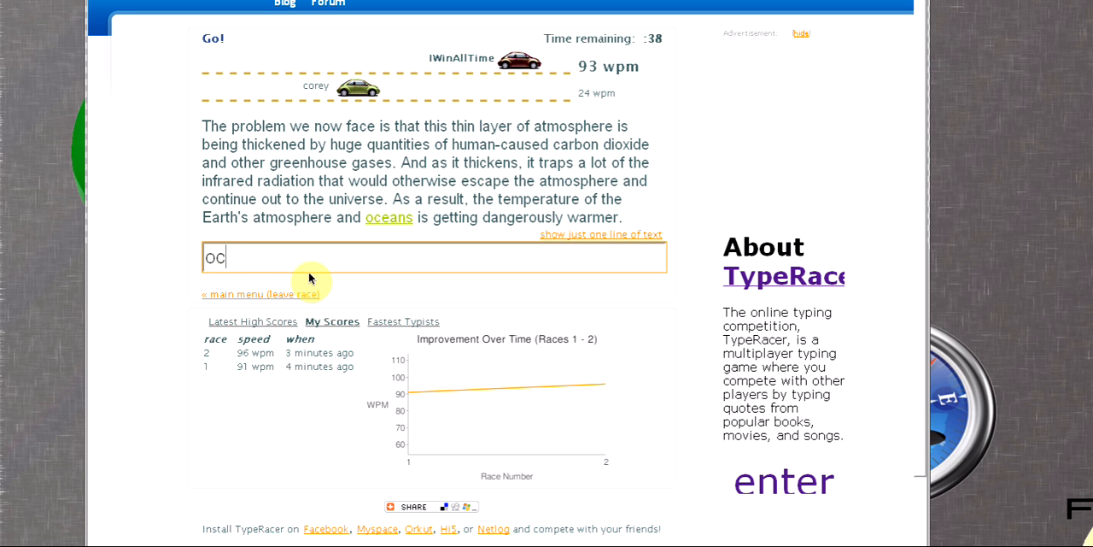
pyautogui.write('getting')
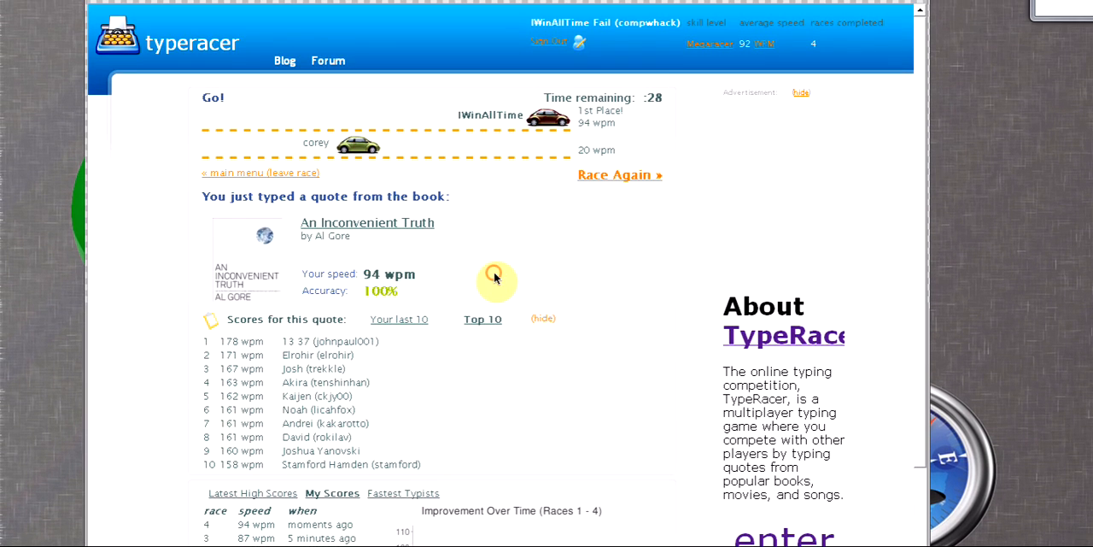
# Scroll down the finished race results page.
pyautogui.scroll(-3)
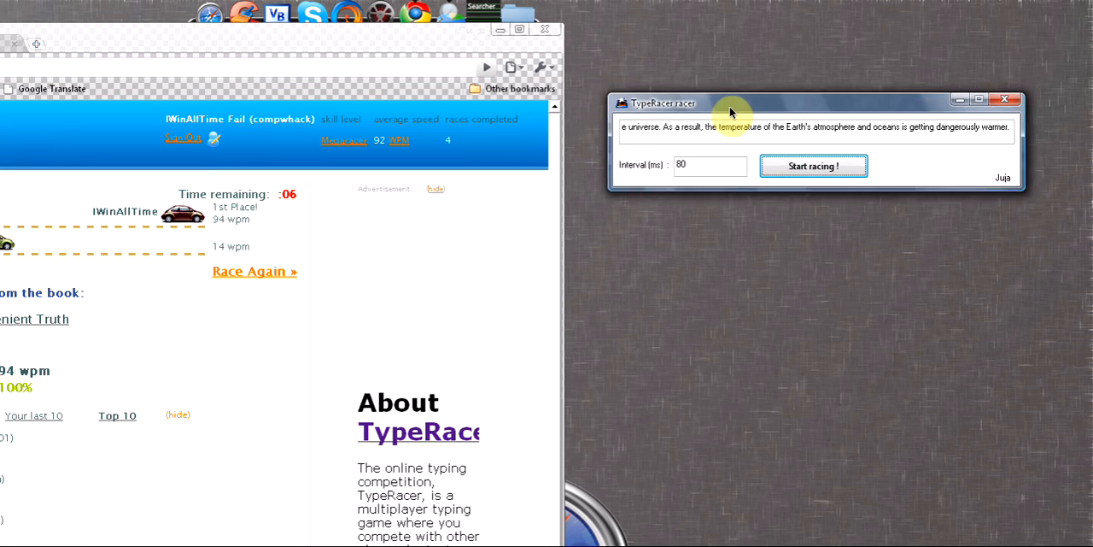
# Drag the racer tool window to the top edge, clear of the results.
pyautogui.moveTo(730, 102); pyautogui.dragTo(764, 125)
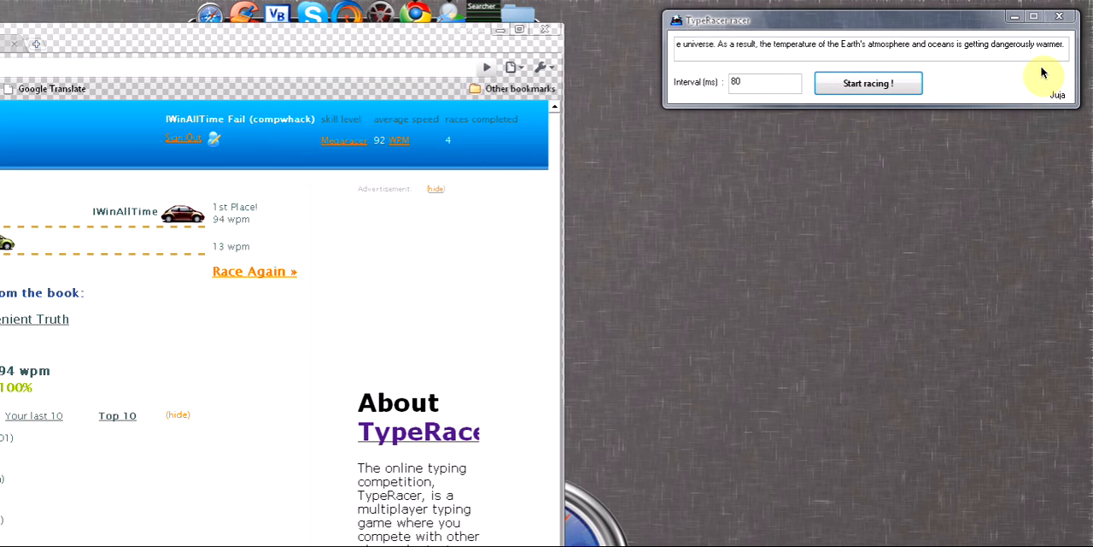
pyautogui.moveTo(1025, 85)
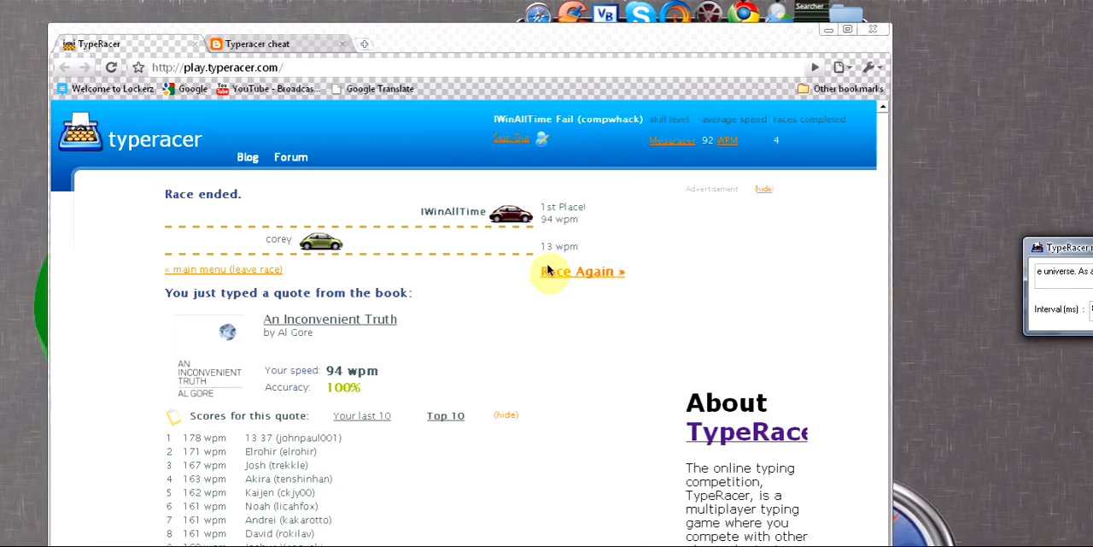
# Race again and auto-type the UnTechnical Writing quote, finishing third at 71 wpm.
pyautogui.click(581, 271)
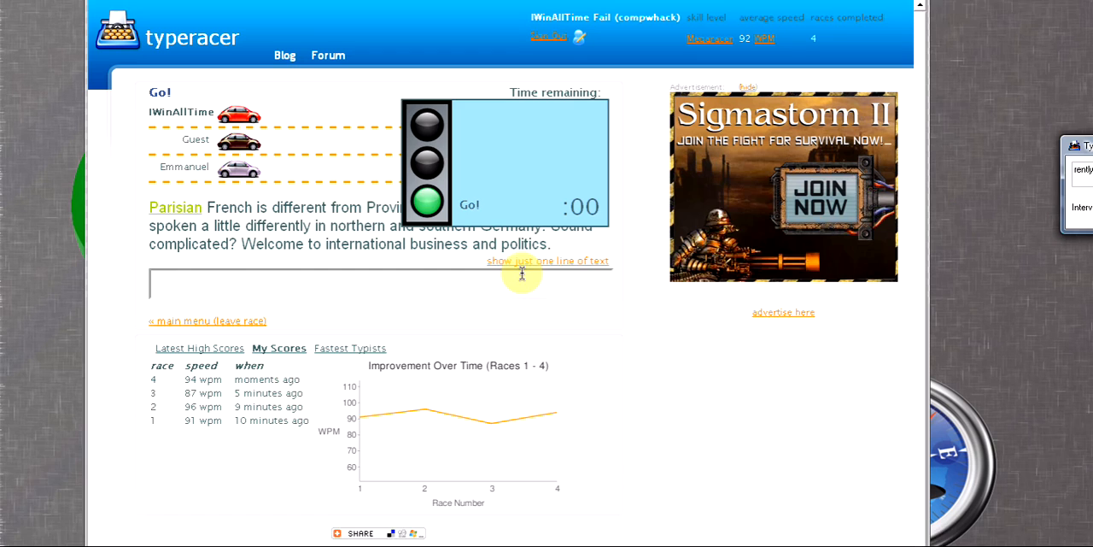
pyautogui.write('Pari')
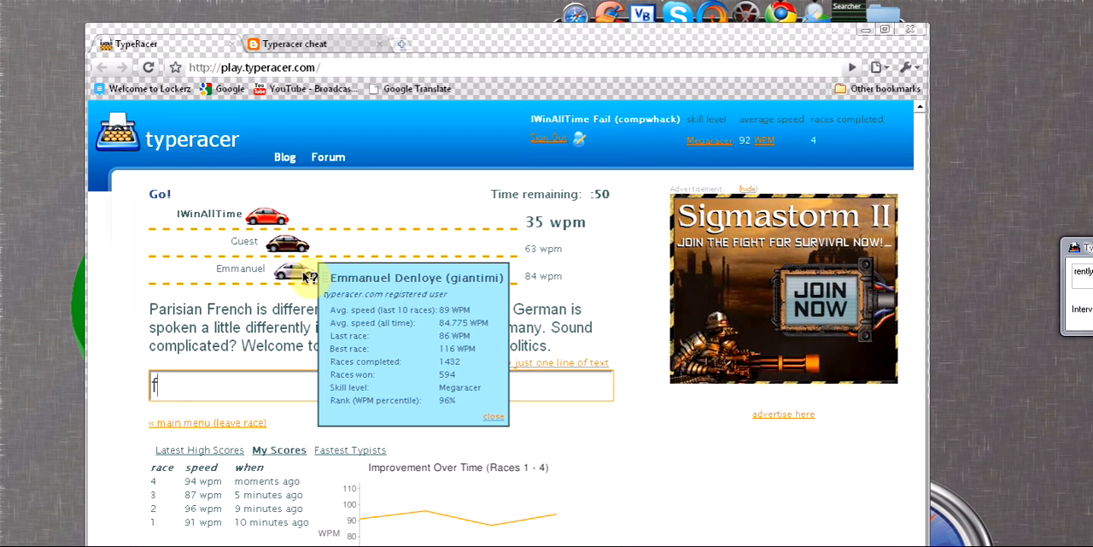
pyautogui.write('Provincial')
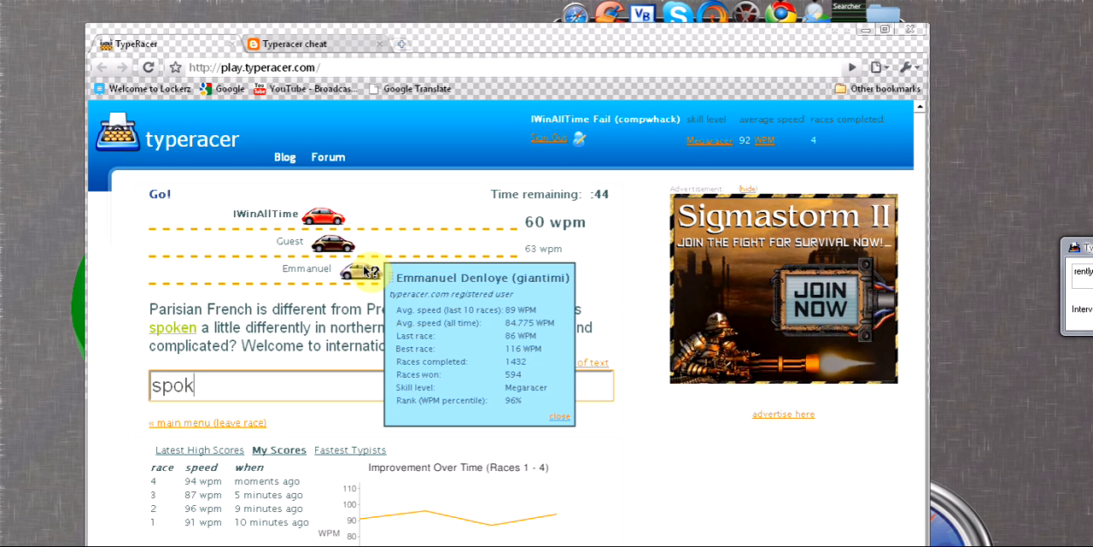
pyautogui.write('little')
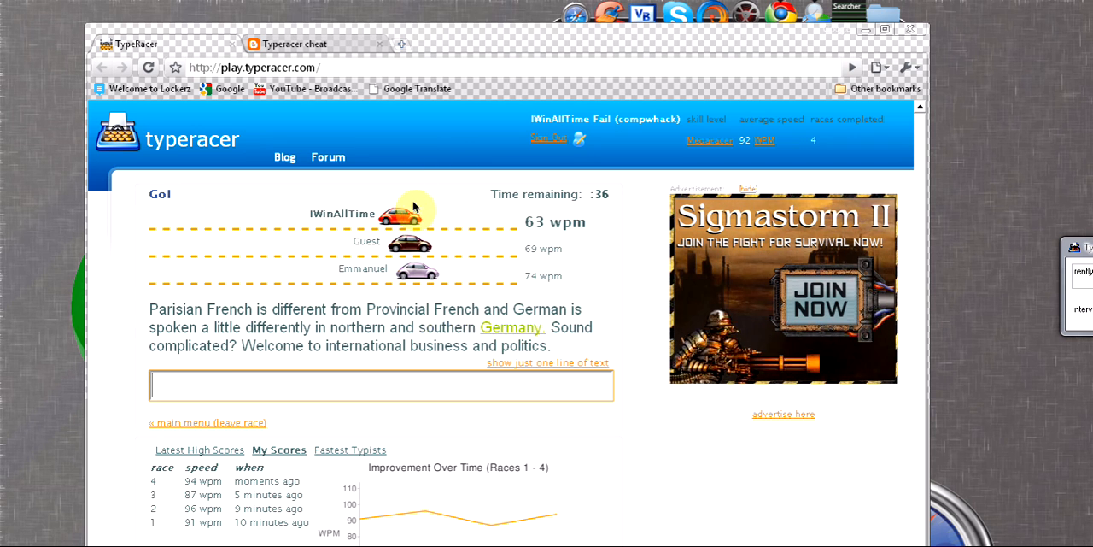
pyautogui.write('Soun')
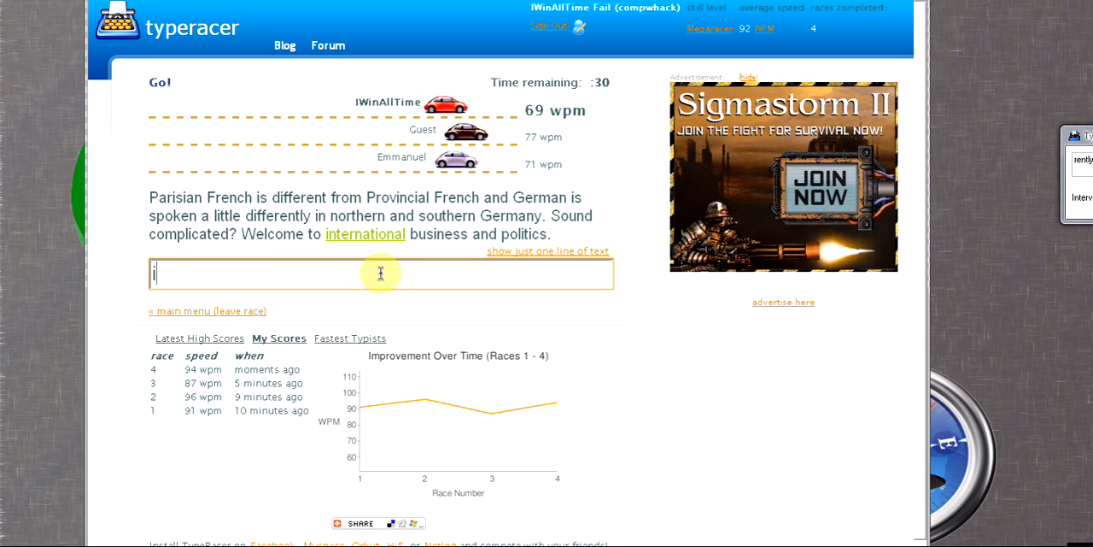
pyautogui.write('b')
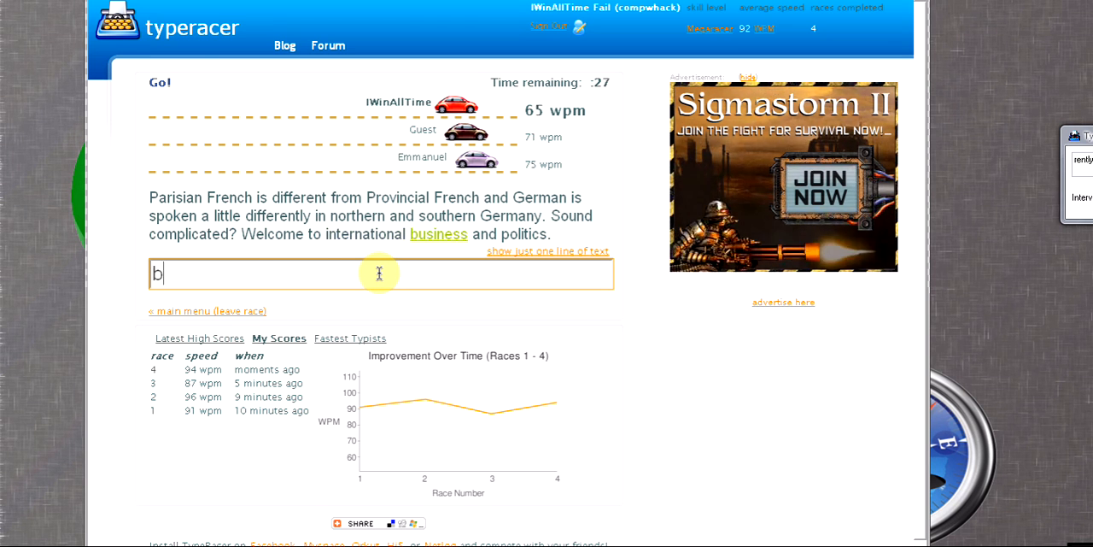
pyautogui.write('p')
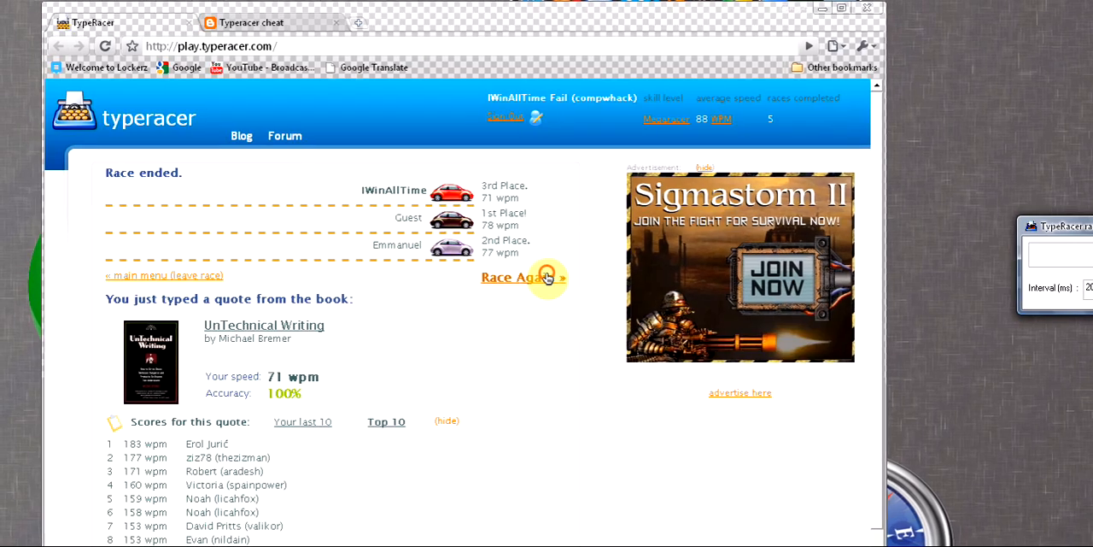
# Start another race and auto-type the Dubliners Ireland snow quote word by word.
pyautogui.click(510, 277)
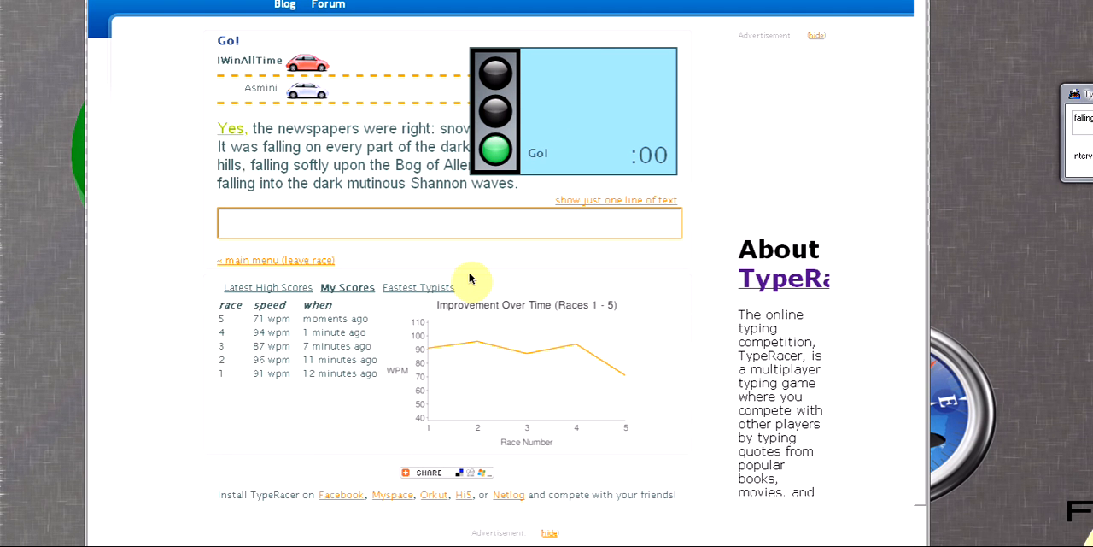
pyautogui.write('wer')
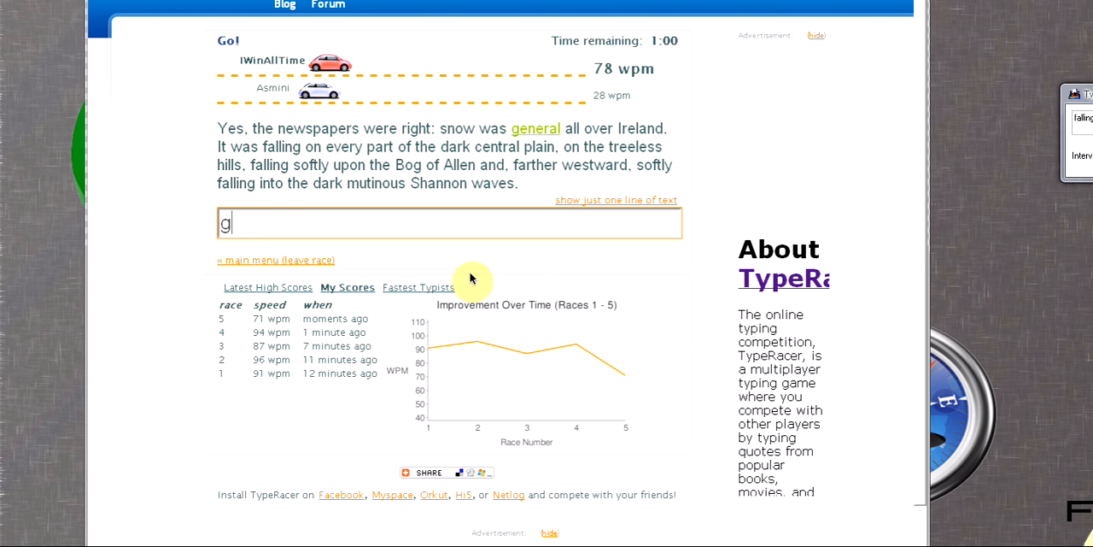
pyautogui.write('Ireland.')
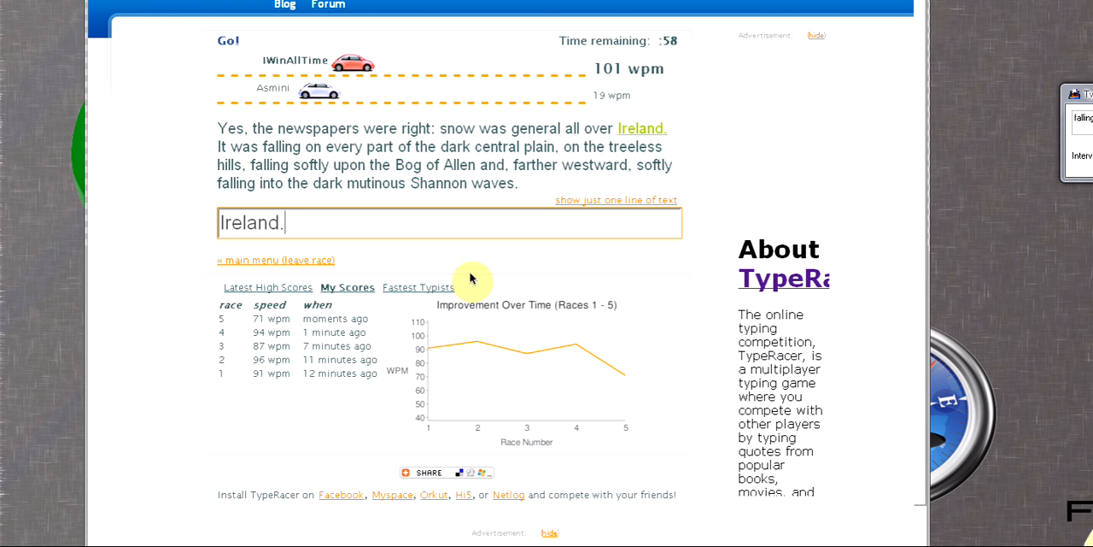
pyautogui.write('on')
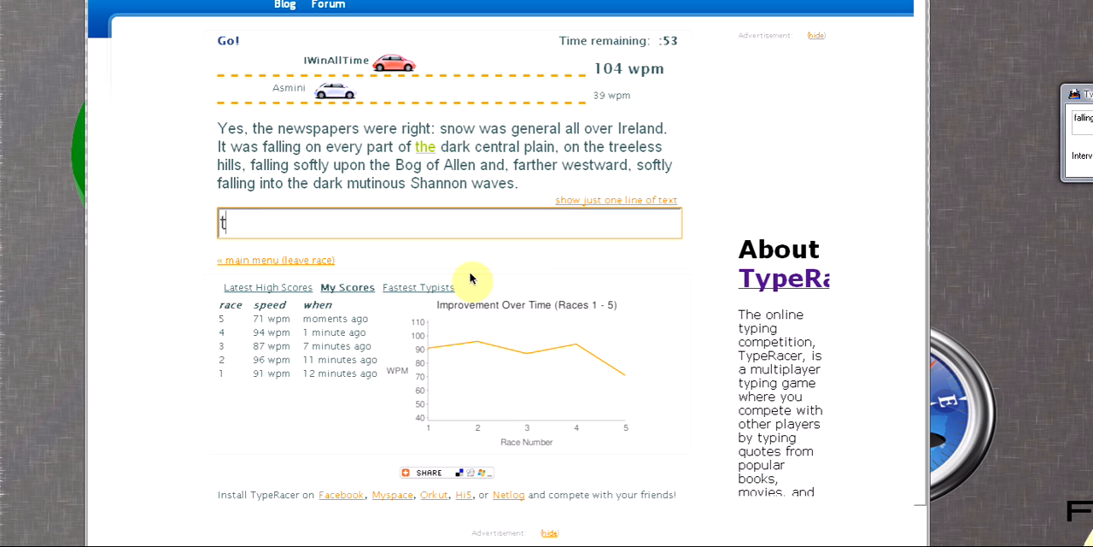
pyautogui.write('plain,')
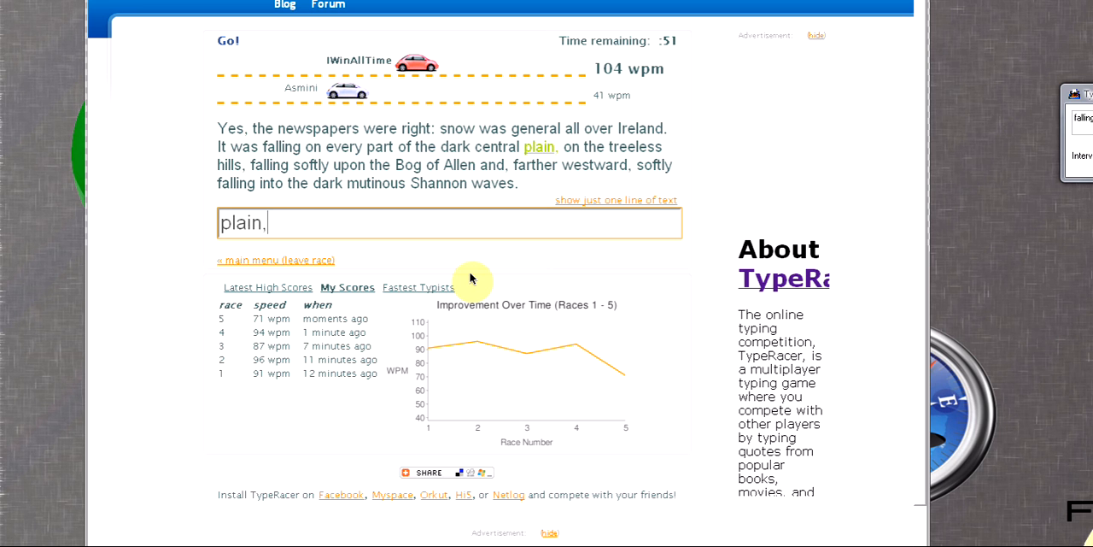
pyautogui.write('hill')
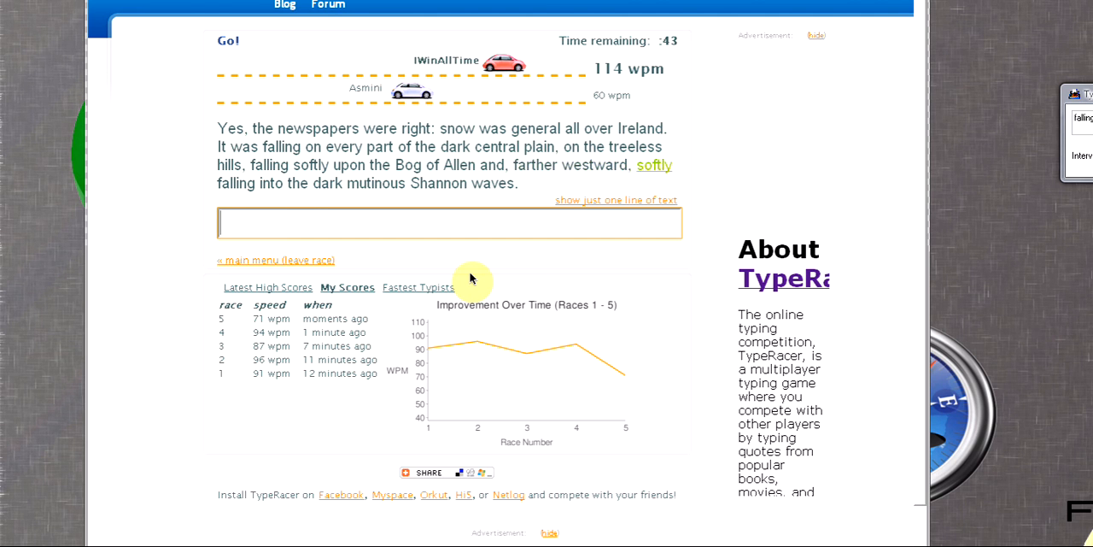
pyautogui.write('the')
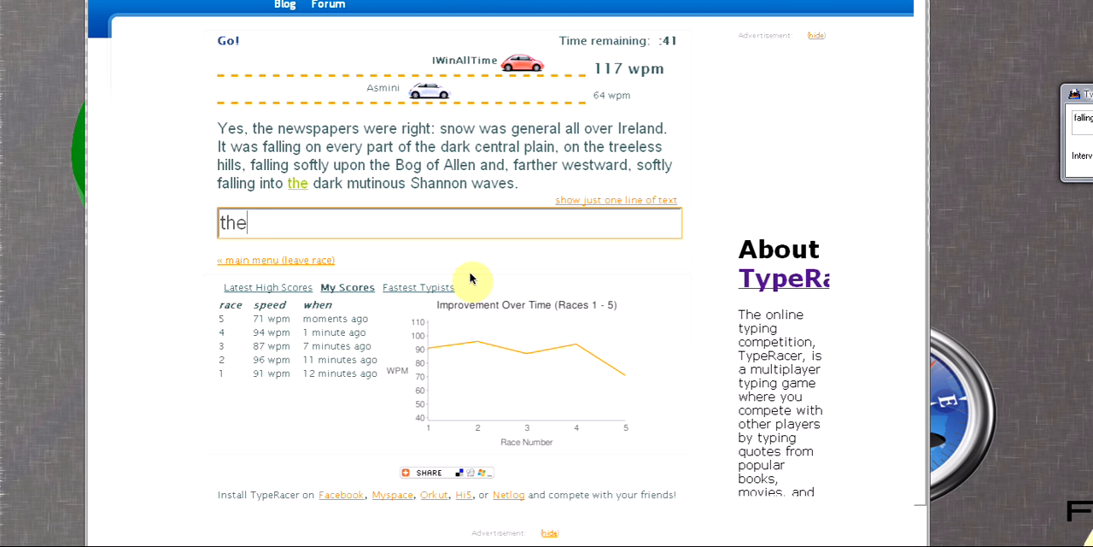
pyautogui.write('the')
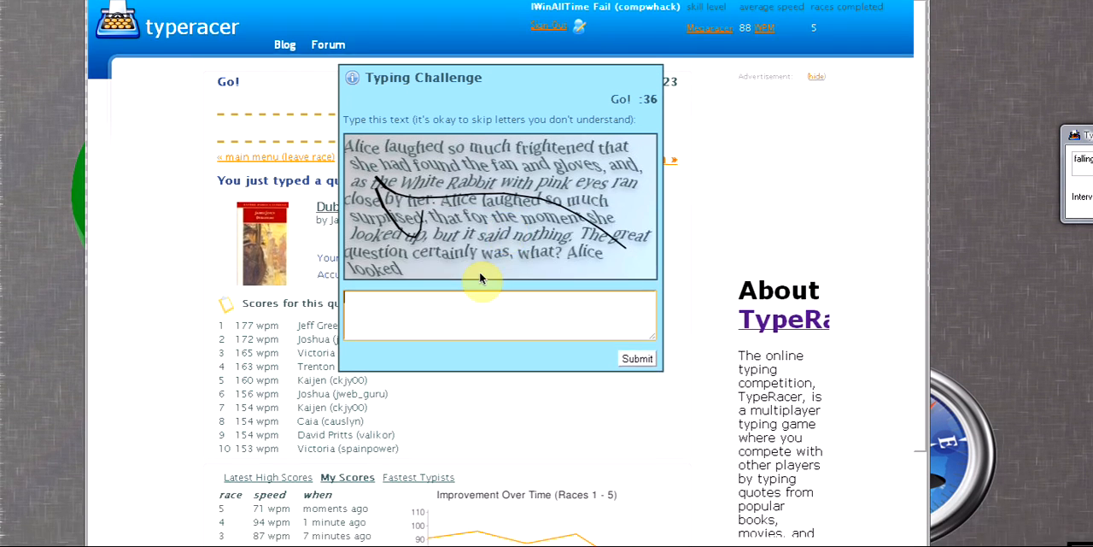
# Submit 'oh no i cheated baby its a vid fgyuguguyguy' as the Typing Challenge answer.
pyautogui.write('oh no')
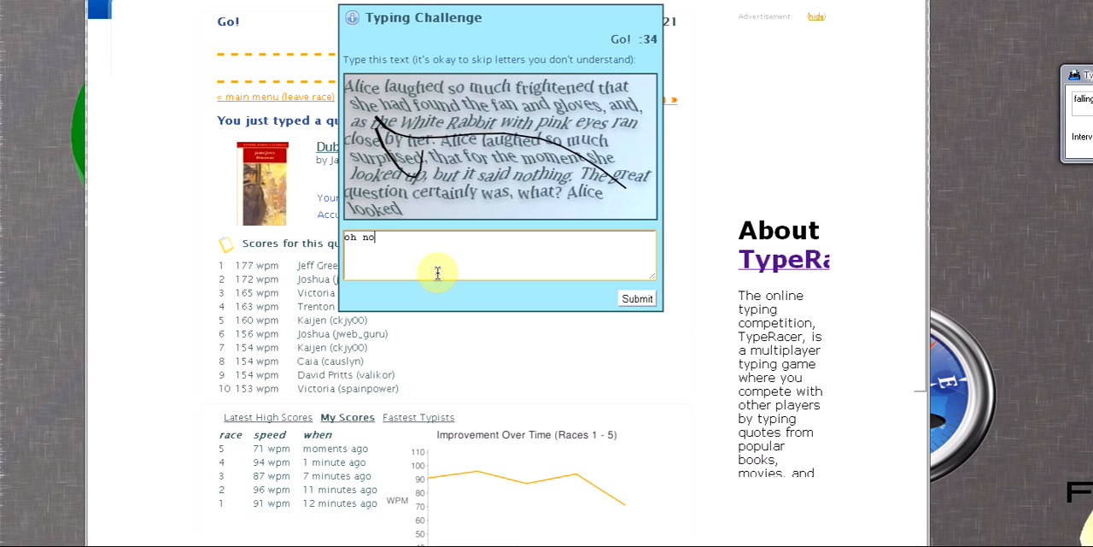
pyautogui.write('i cheated')
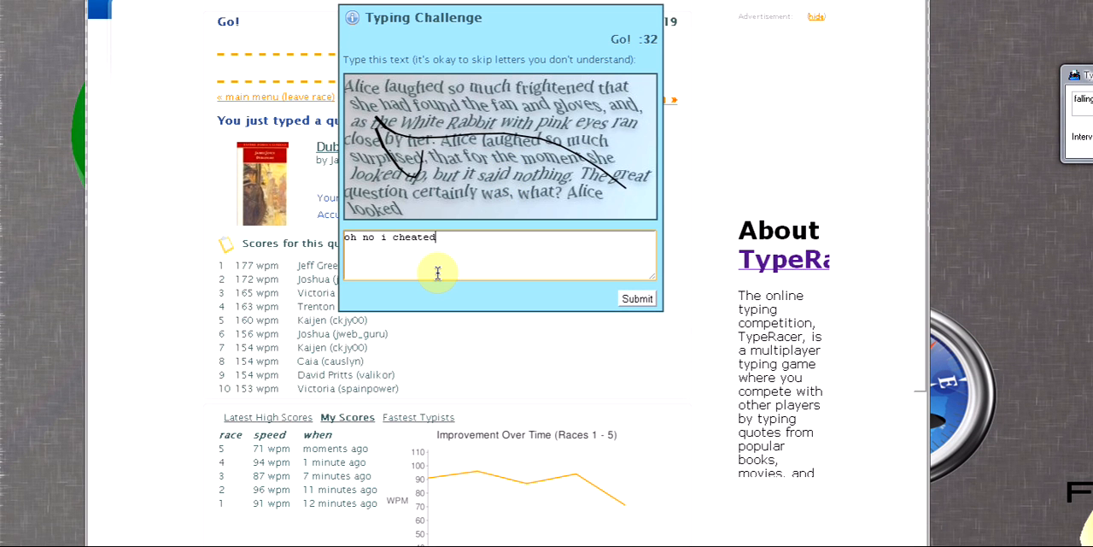
pyautogui.write('bab')
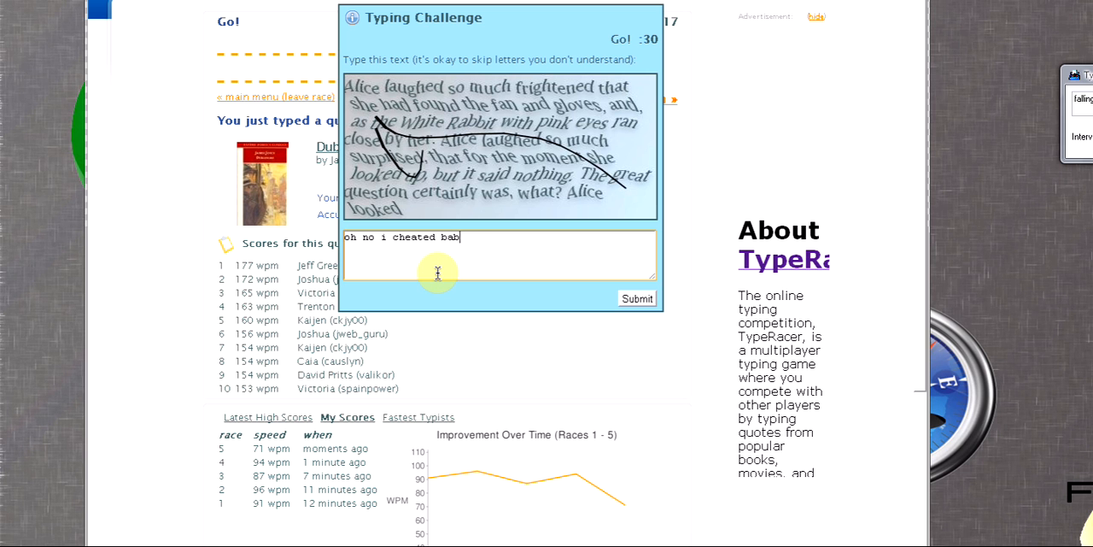
pyautogui.write('y its a')
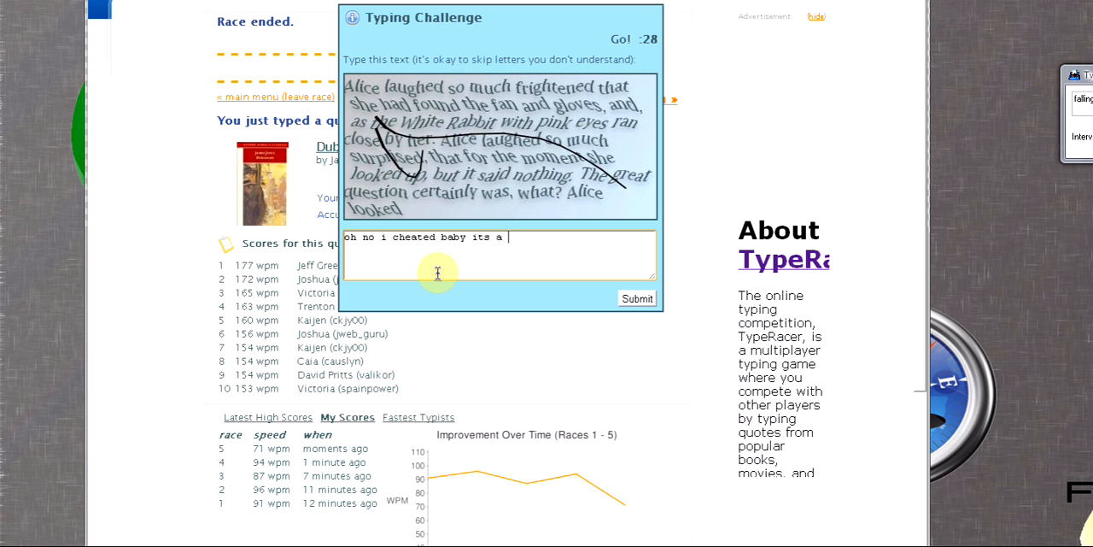
pyautogui.write('vid fgyuguguyguyg')
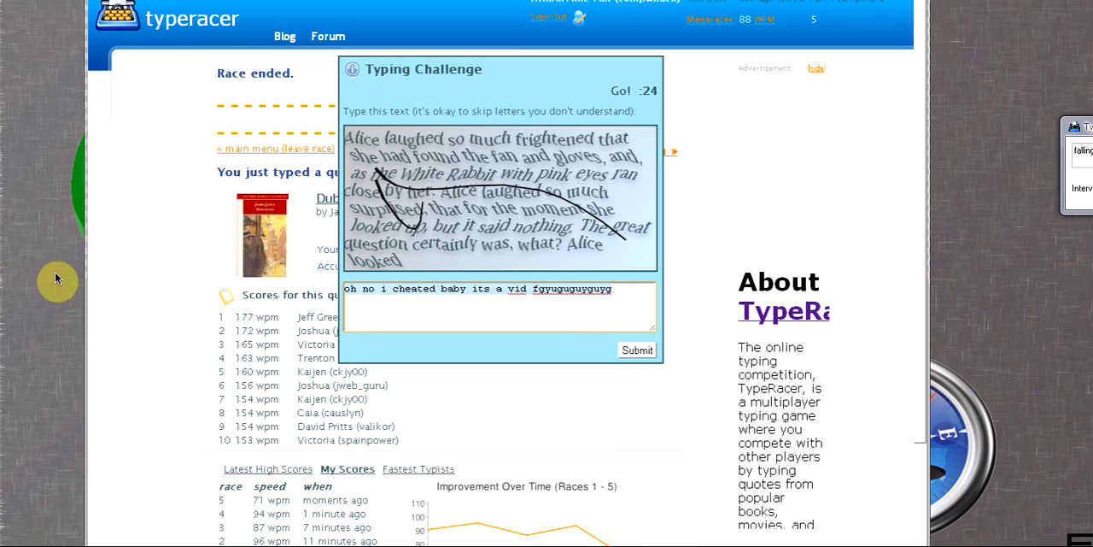
pyautogui.click(636, 349)
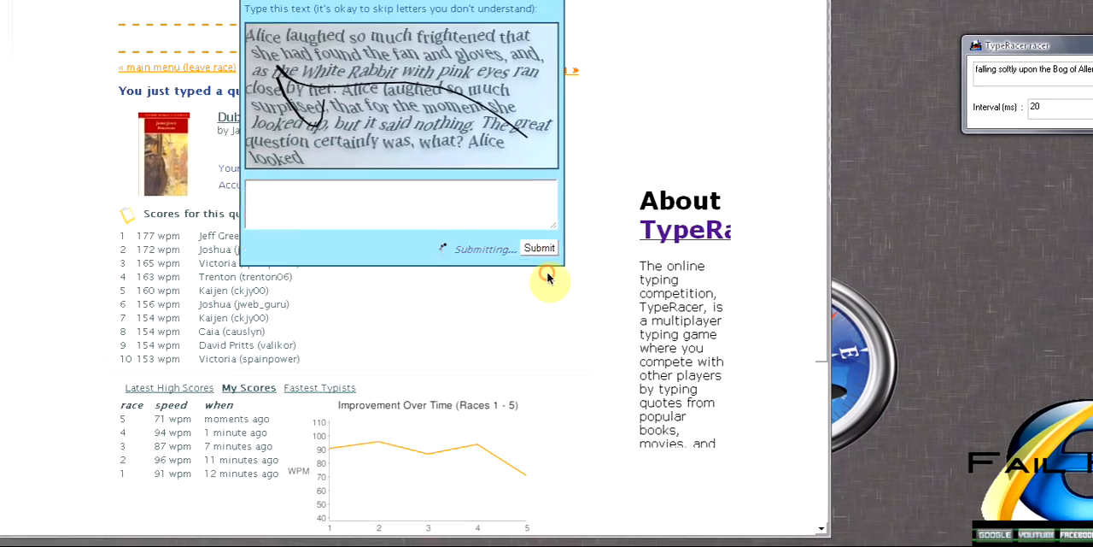